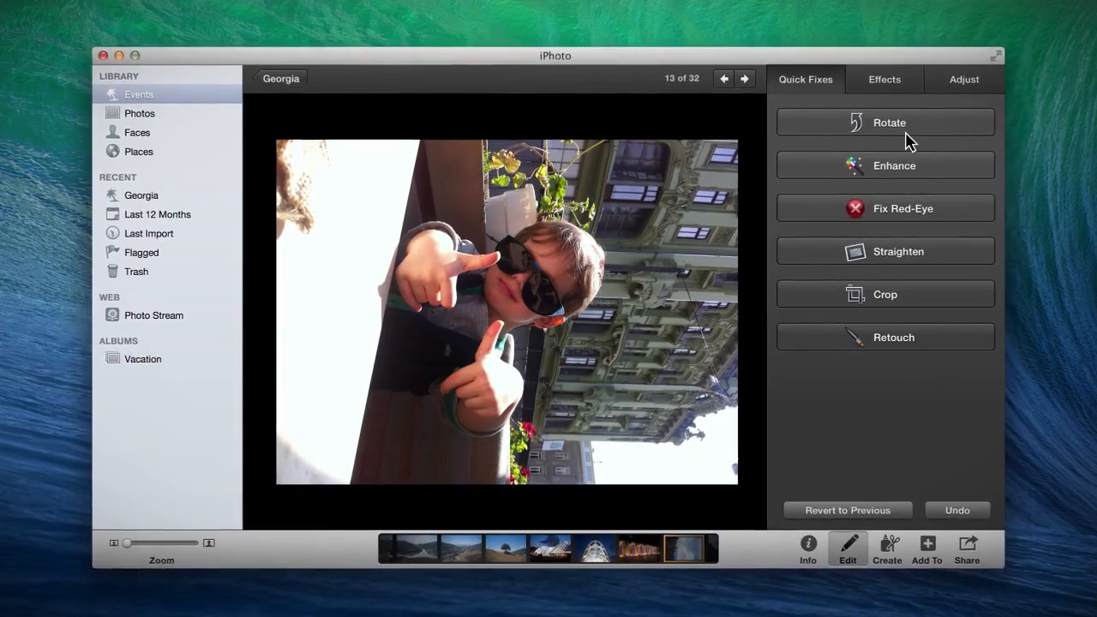
Rotate the boy's photo upright in iPhoto, then show CleanMyMac's detailed iPhoto scan results
{"action": "left_click", "coordinate": [885, 122]}
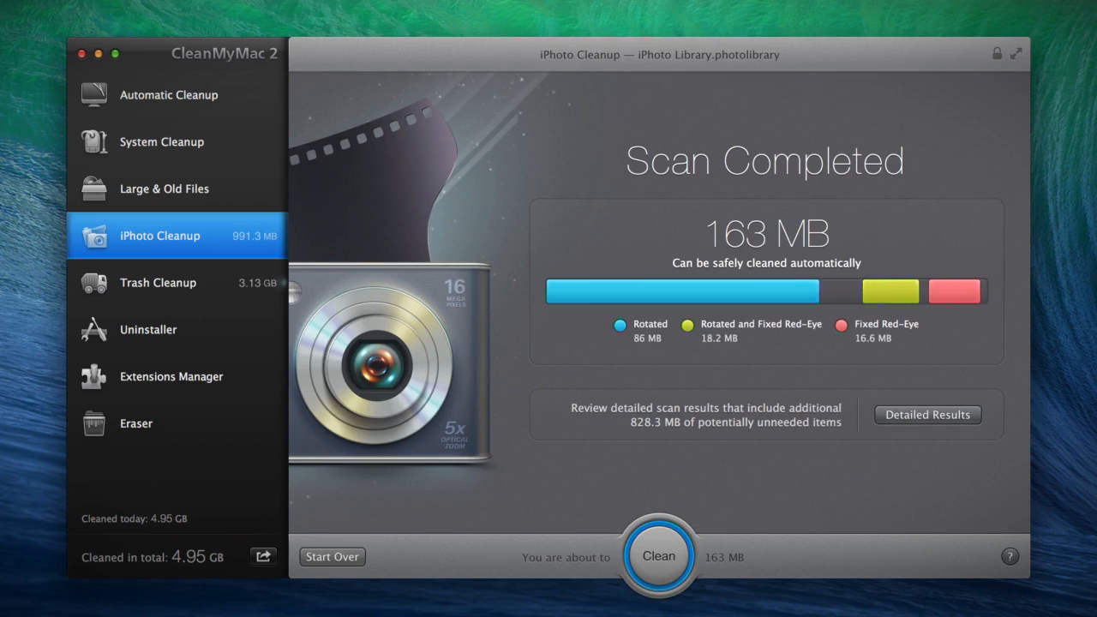
{"action": "left_click", "coordinate": [926, 415]}
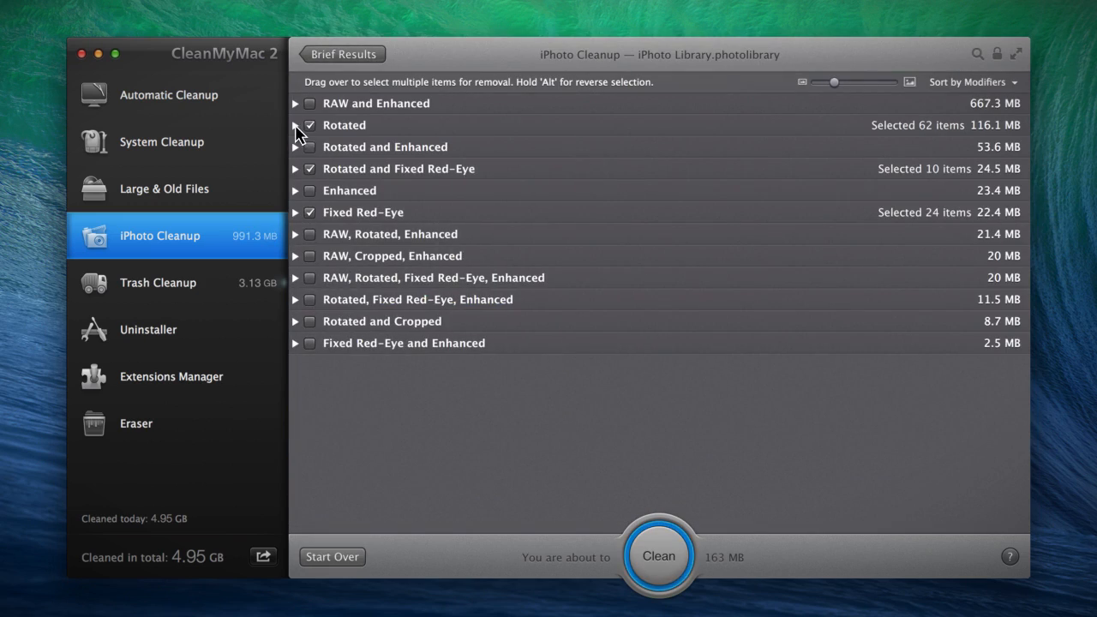
Preview the Rotated group and include RAW and Enhanced, Rotated and Cropped, Fixed Red-Eye and Enhanced originals
{"action": "left_click", "coordinate": [295, 126]}
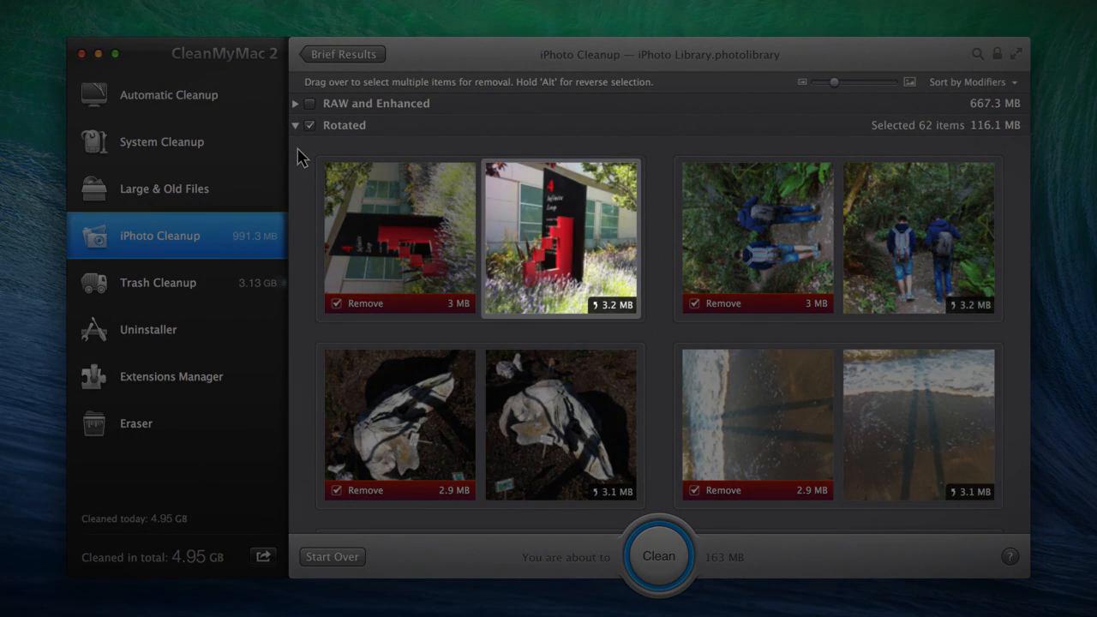
{"action": "left_click", "coordinate": [295, 125]}
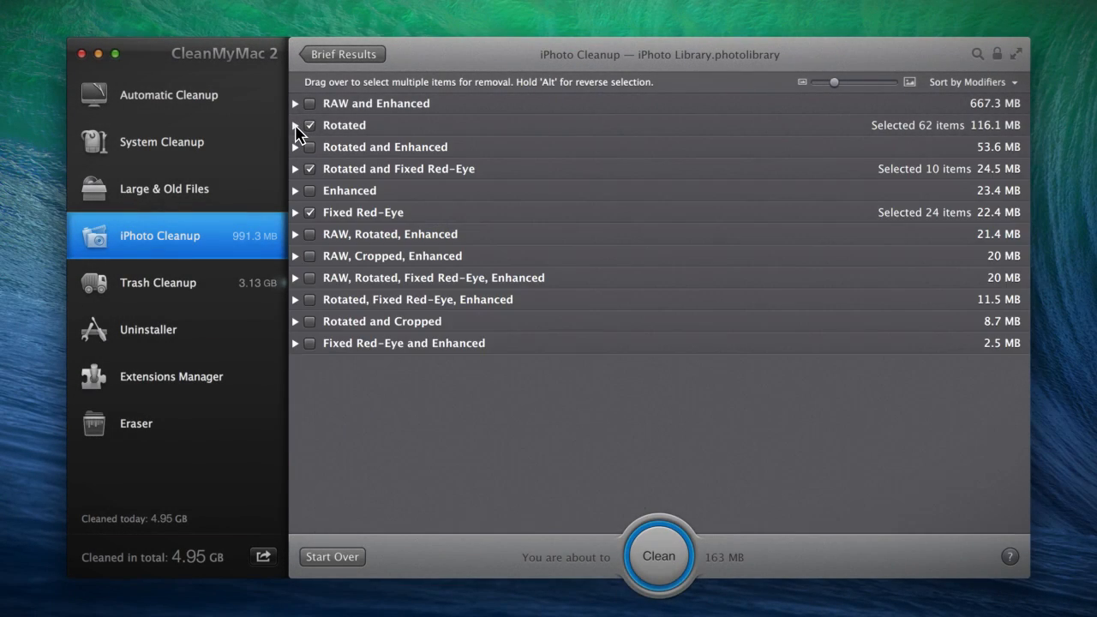
{"action": "left_click", "coordinate": [308, 103]}
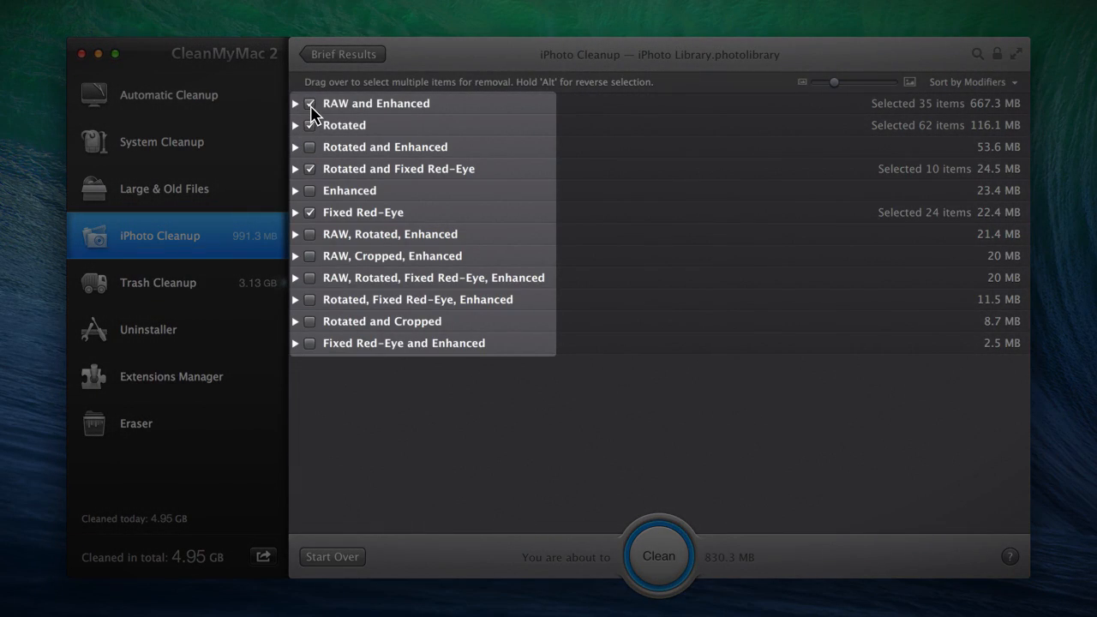
{"action": "left_click", "coordinate": [309, 321]}
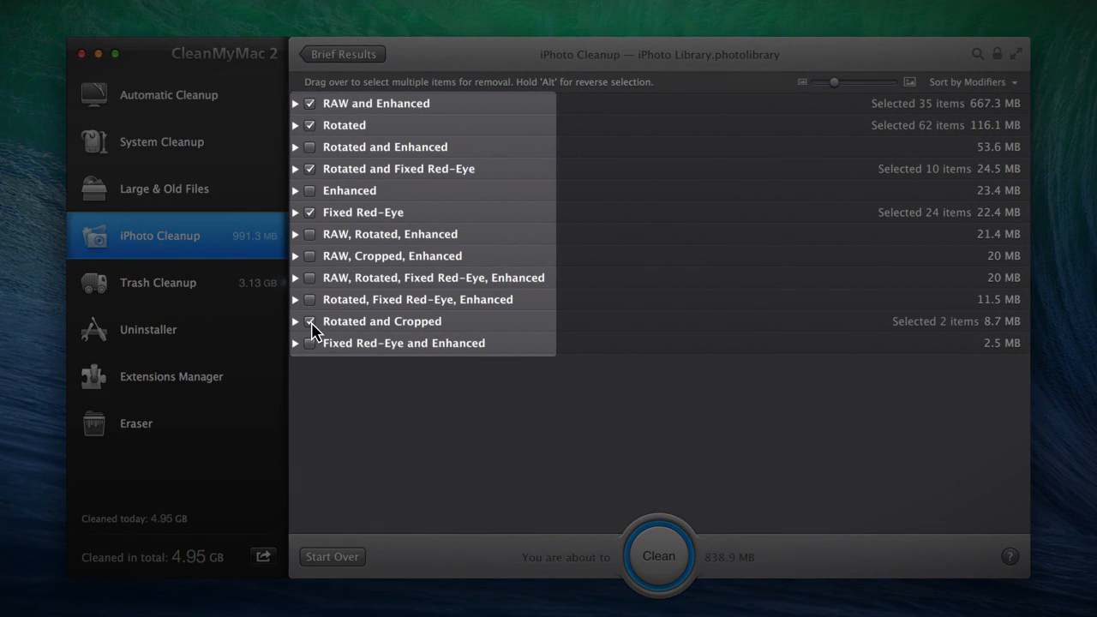
{"action": "left_click", "coordinate": [308, 343]}
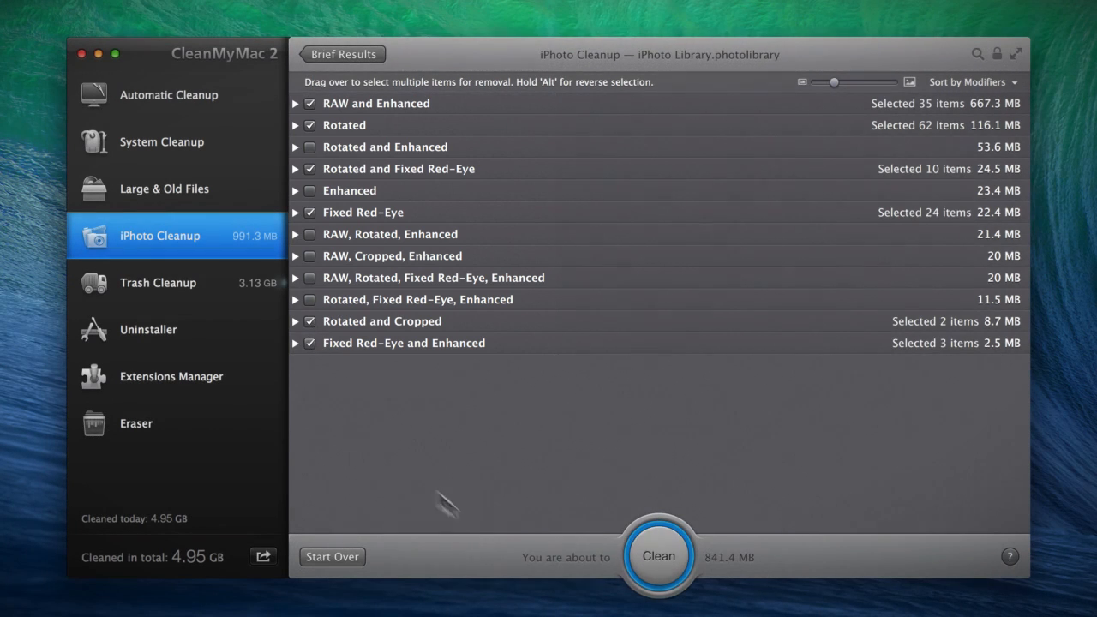
Clean the selected originals, freeing 841.4 MB, and dismiss the summary
{"action": "left_click", "coordinate": [658, 556]}
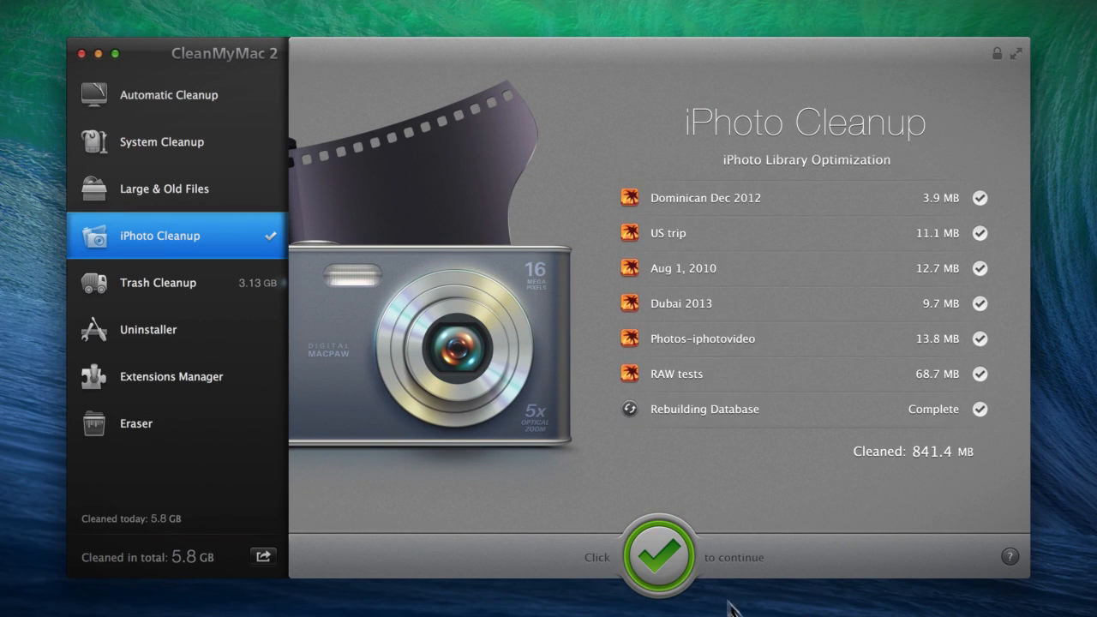
{"action": "left_click", "coordinate": [659, 556]}
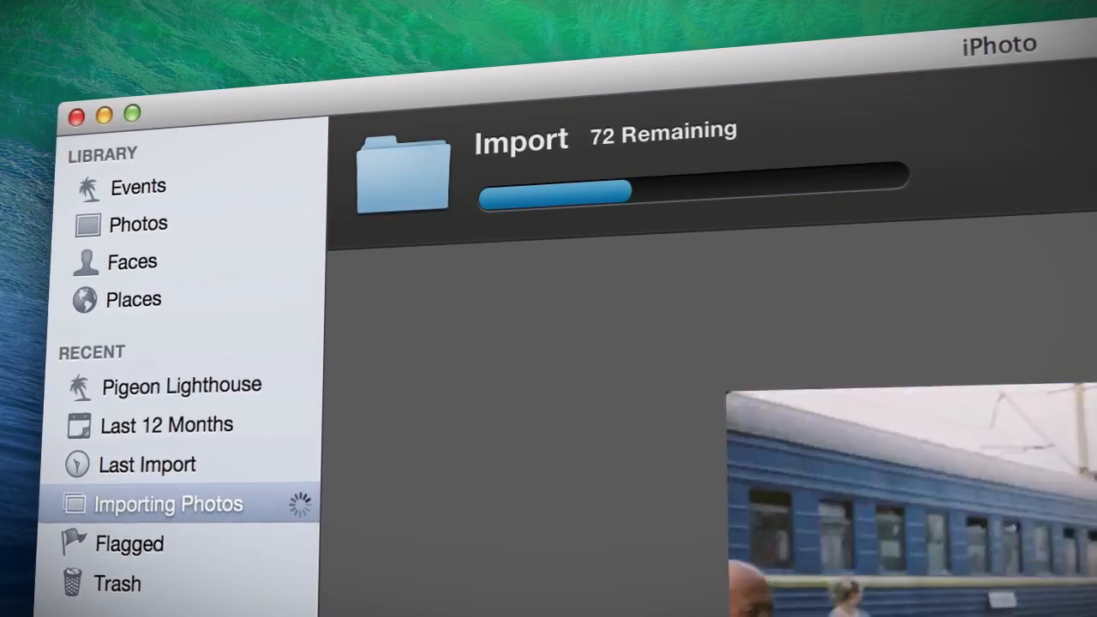